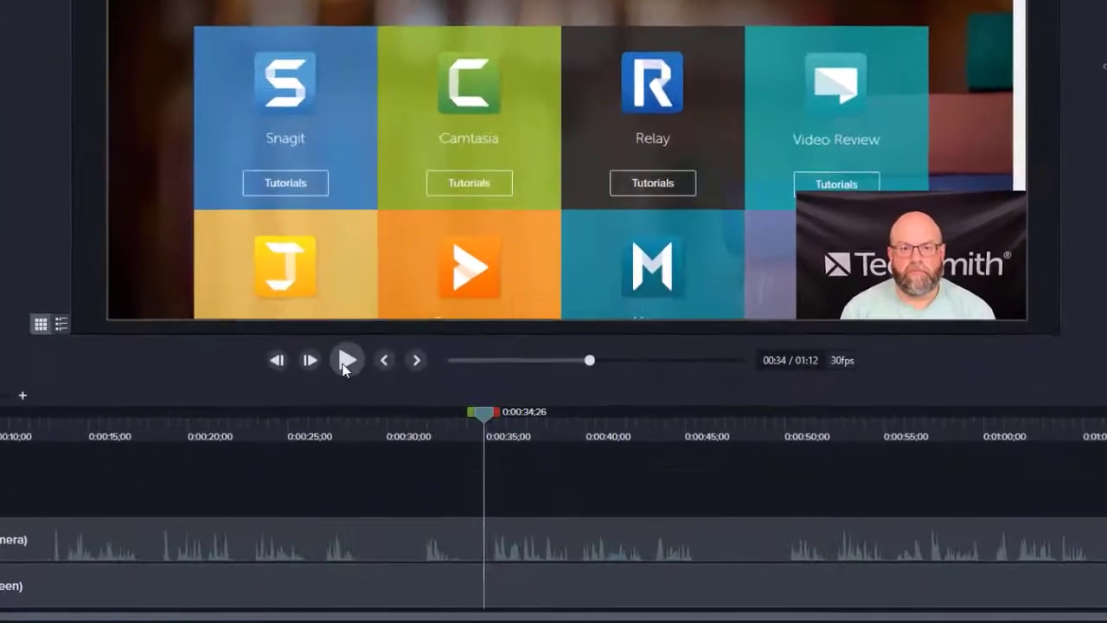
Play the recording and pause at 0:00:35;00 where the section to replace begins.
left_click(346, 360)
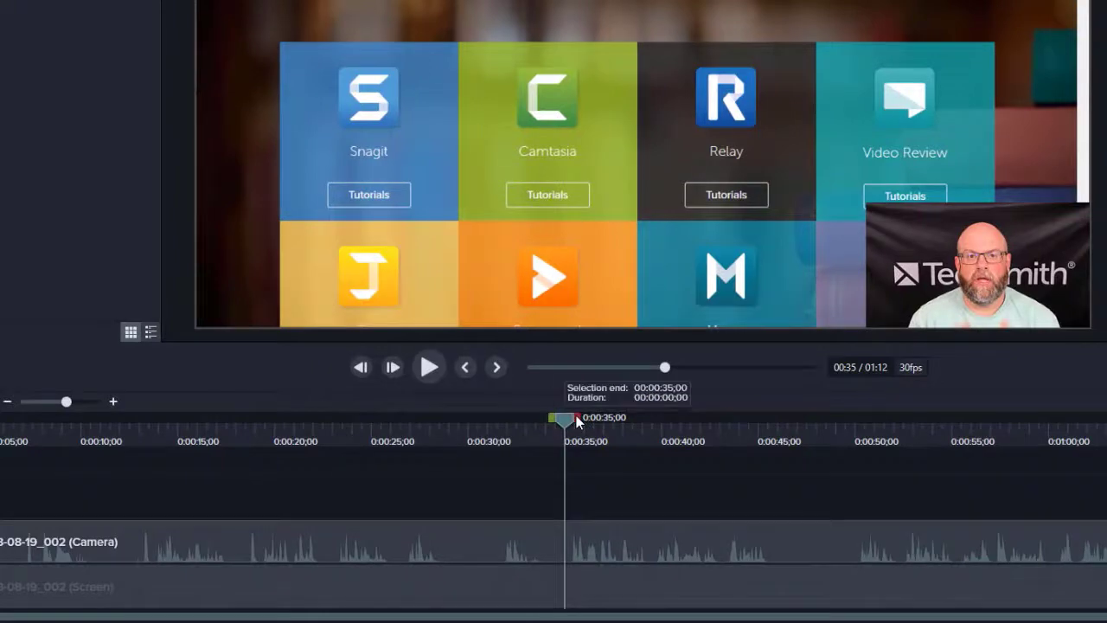
Select the camera track audio from 0:35 to 0:45 and bring up its context actions.
left_click_drag(562, 417, 742, 417)
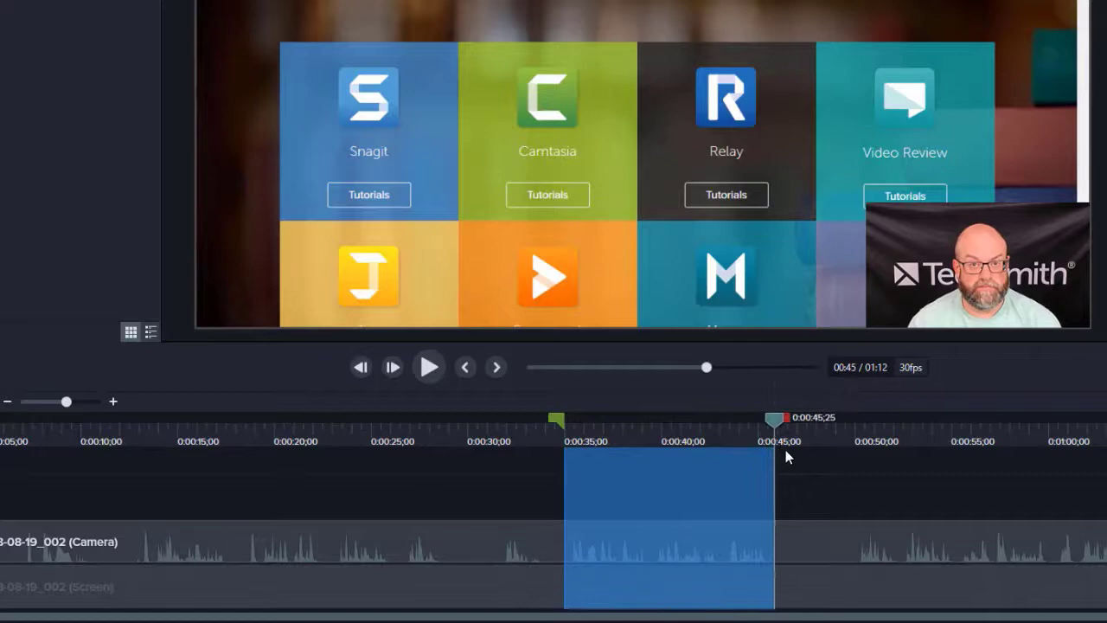
mouse_move(665, 538)
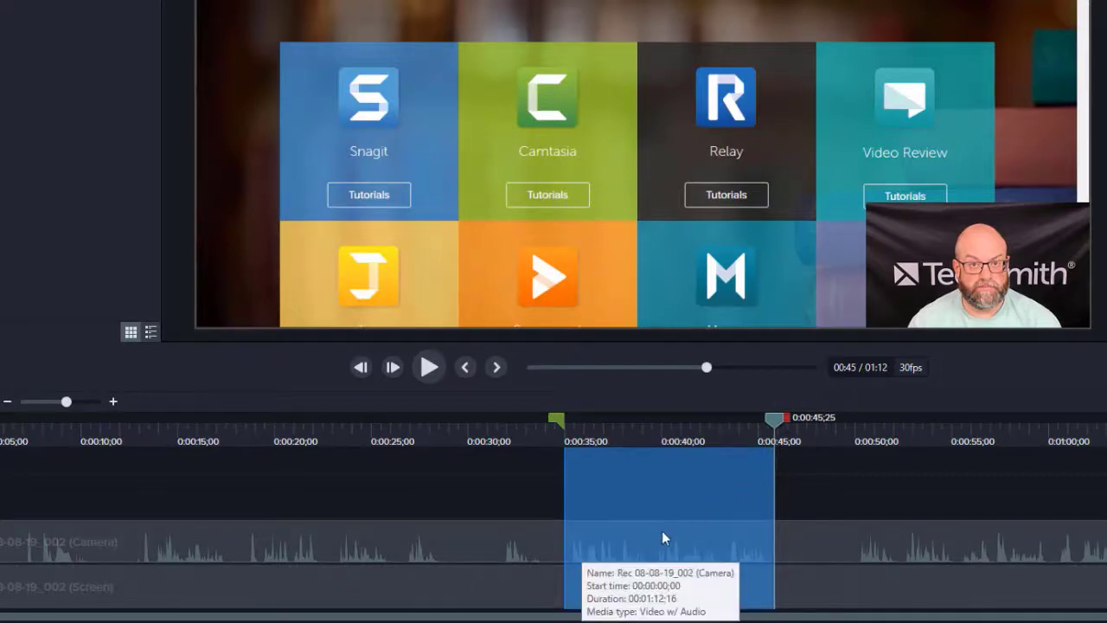
right_click(666, 536)
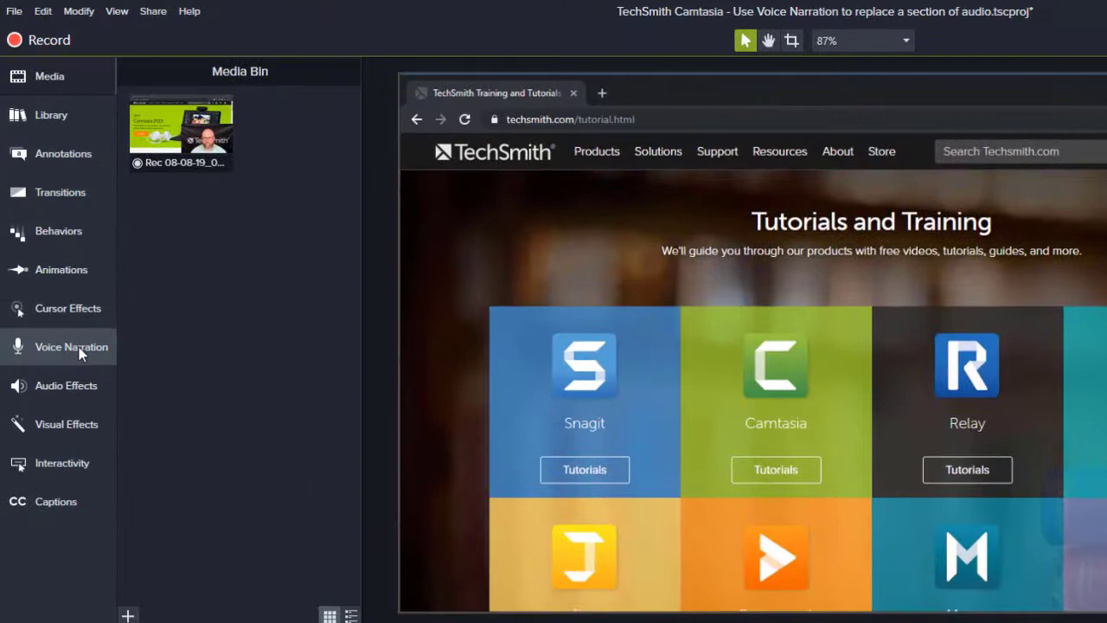
Switch to the Voice Narration tool with microphone and timeline muting set.
left_click(71, 346)
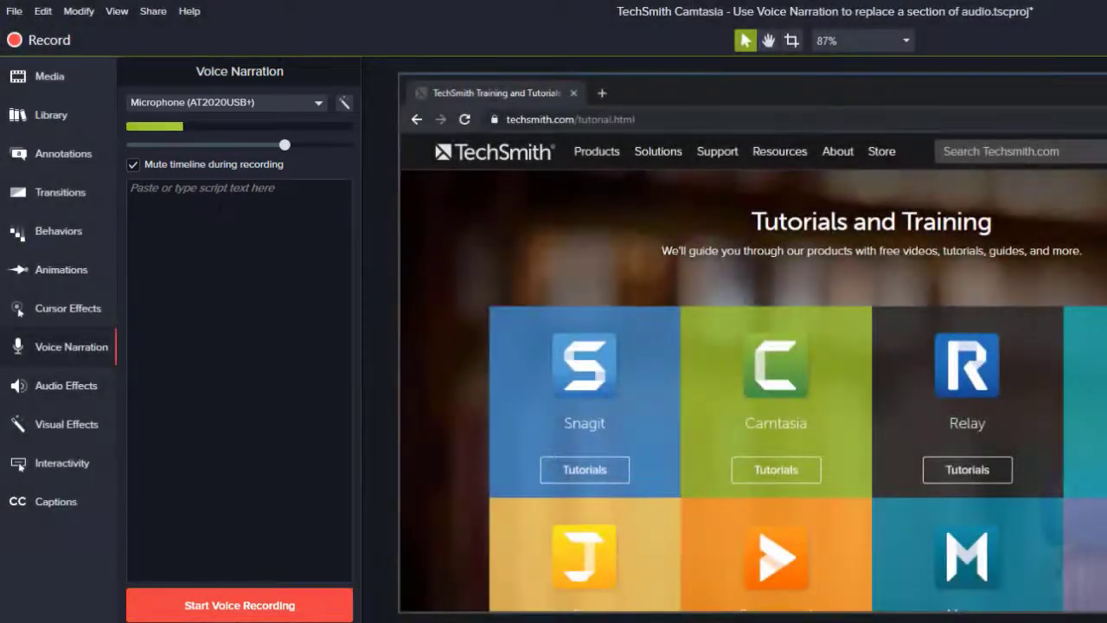
Record a new spoken narration take starting at the 35-second mark.
left_click(239, 606)
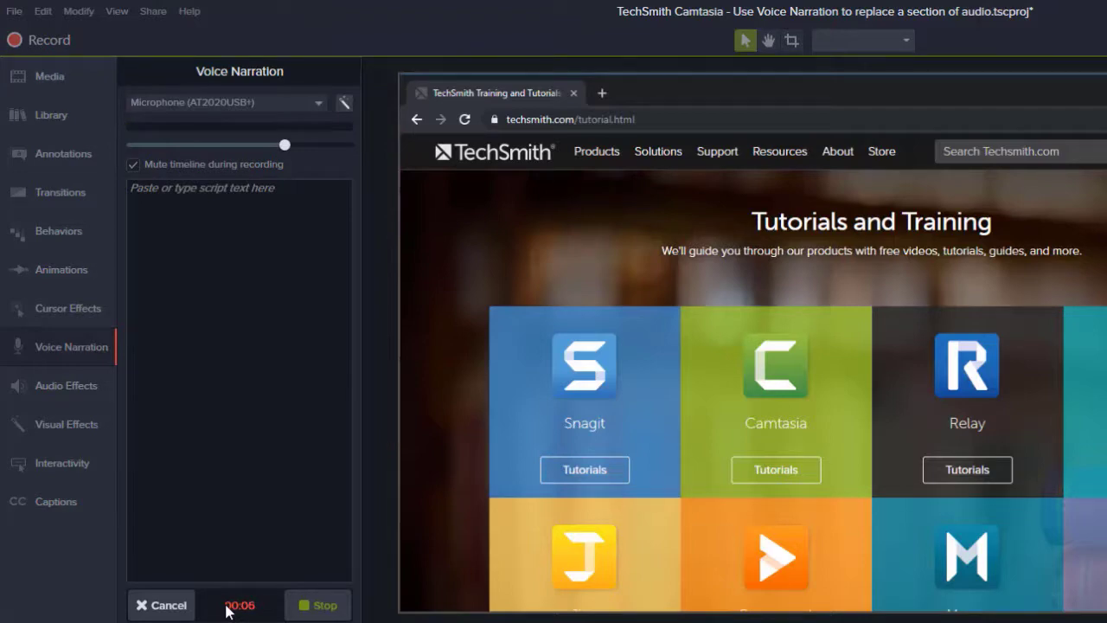
left_click(318, 605)
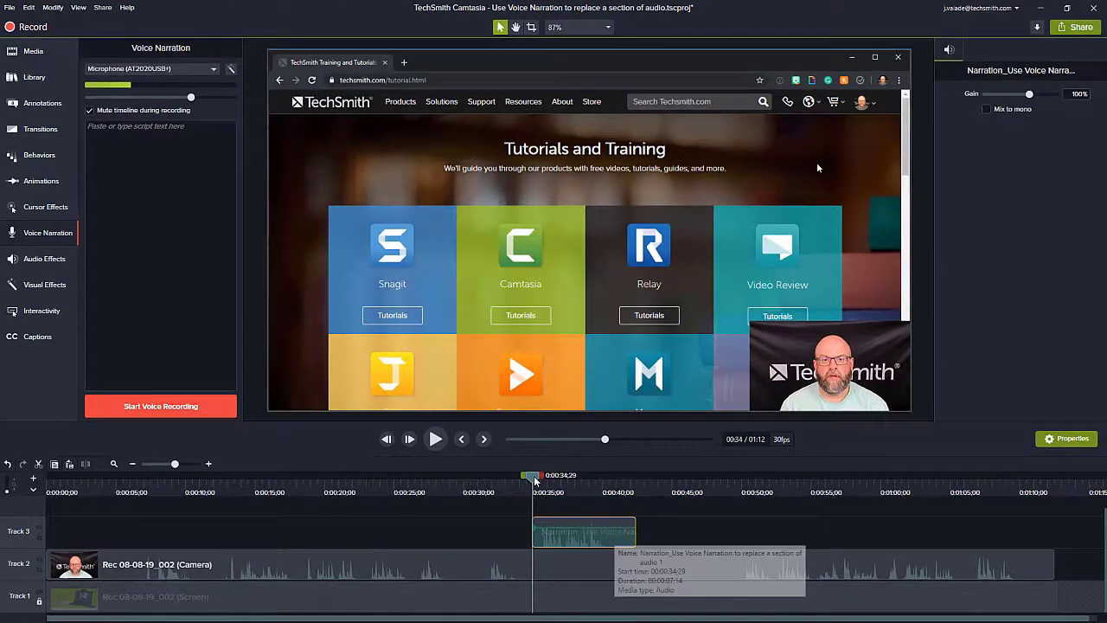
mouse_move(582, 502)
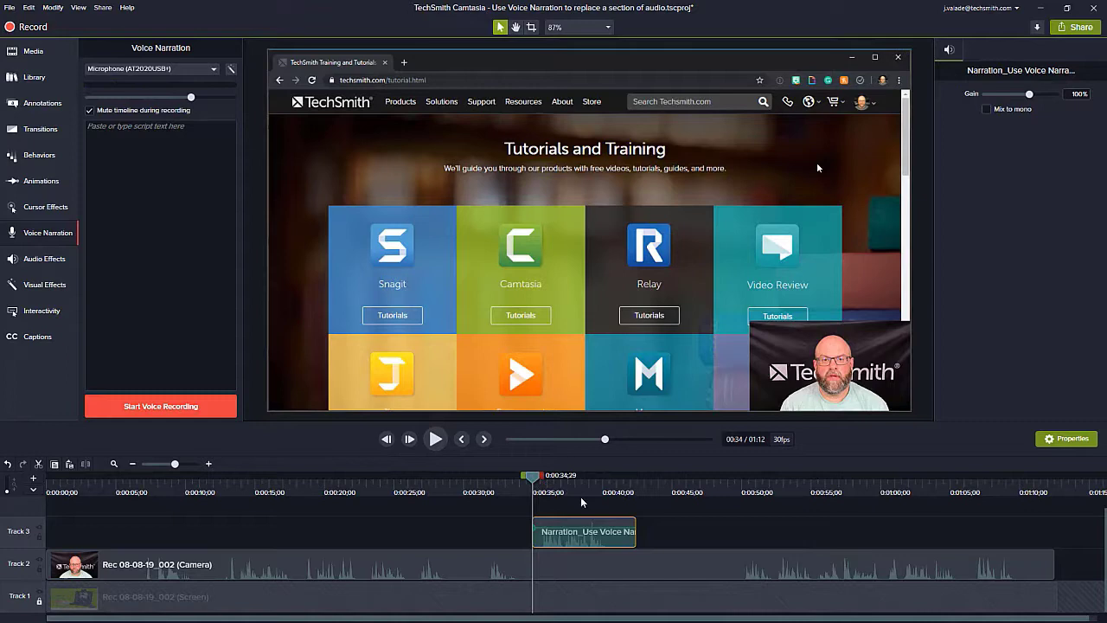